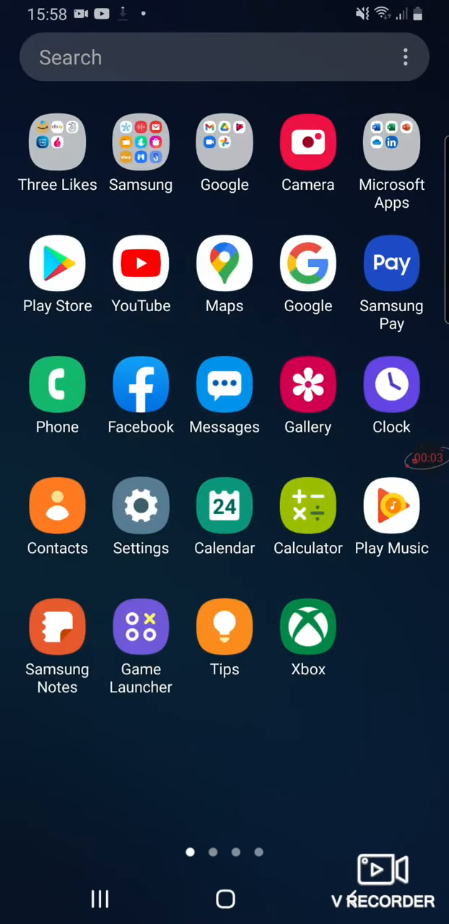
# - Launch the Google Play Store from the Android app drawer
pyautogui.click(57, 262)
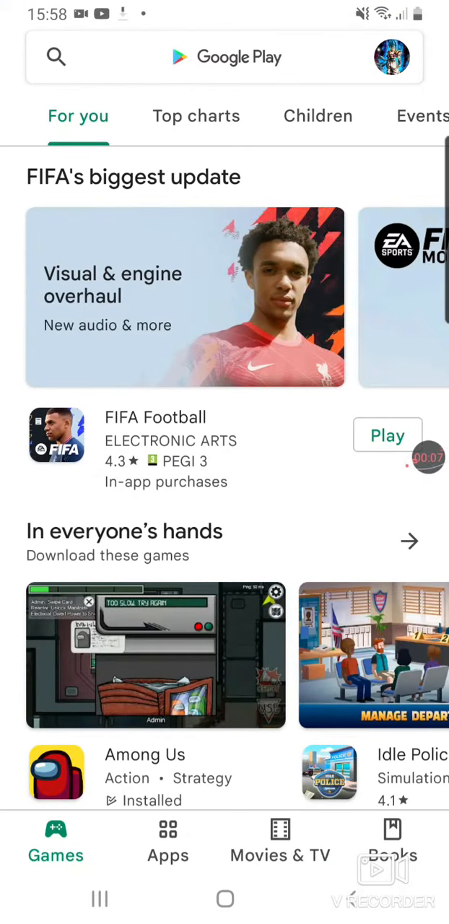
# - Search the Play Store for 'font keyboard' and reach the Fonts+ : Fonts Keyboard 2022 page
pyautogui.click(224, 57)
pyautogui.write('font keyboard')
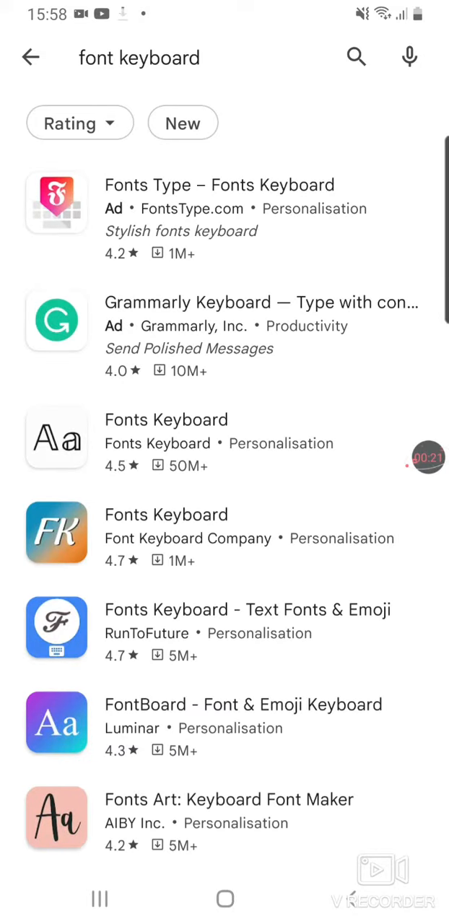
pyautogui.scroll(-3)
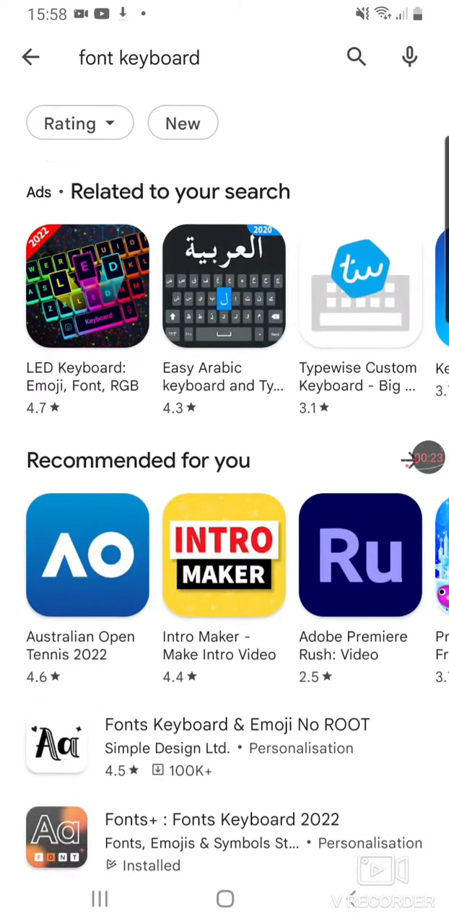
pyautogui.scroll(-3)
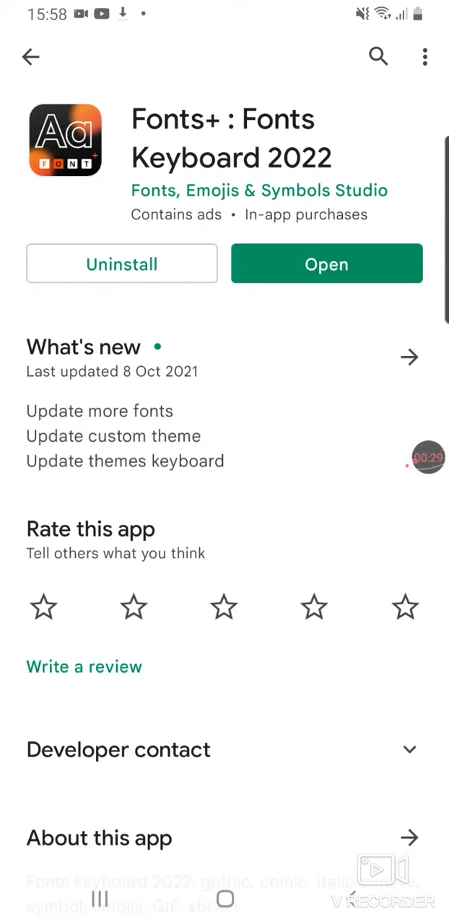
# - Open the installed Fonts+ : Fonts Keyboard 2022 app from its store page
pyautogui.click(326, 264)
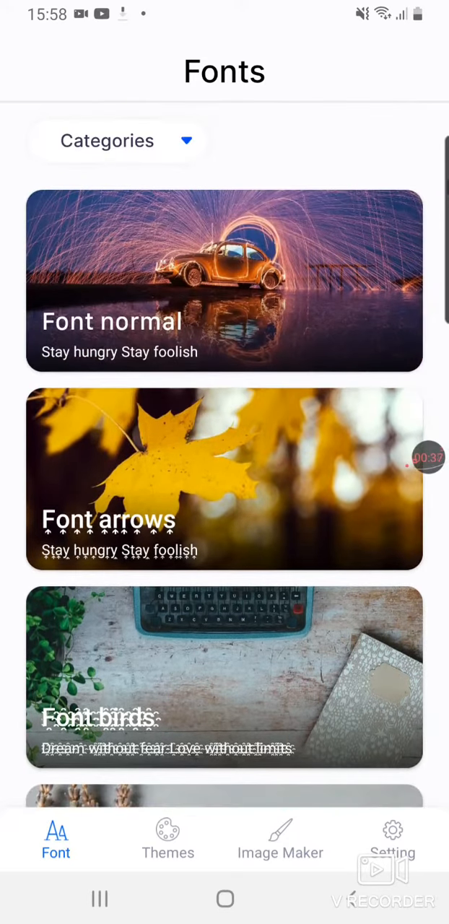
# - Apply the 'Font squares filled' style and show the keyboard in a search field
pyautogui.scroll(-3)
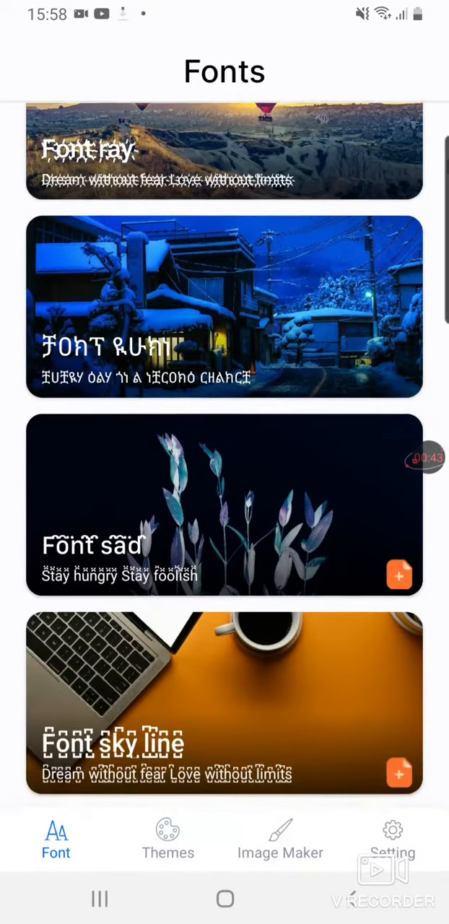
pyautogui.scroll(-3)
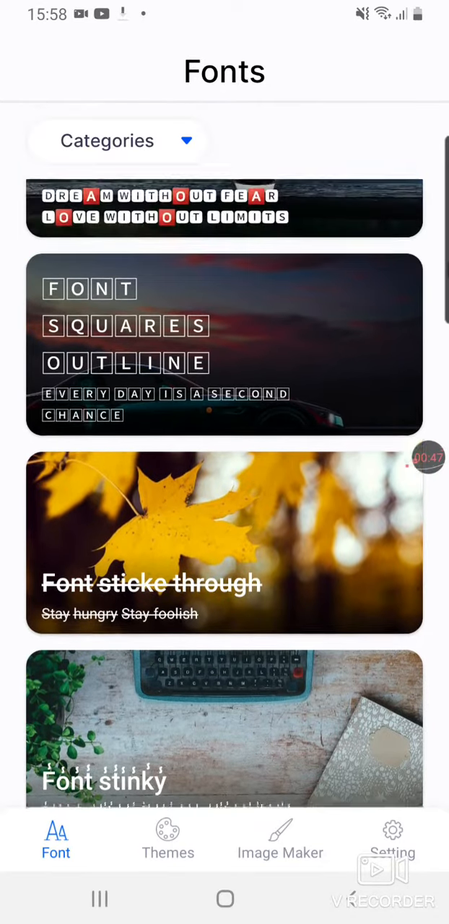
pyautogui.scroll(-3)
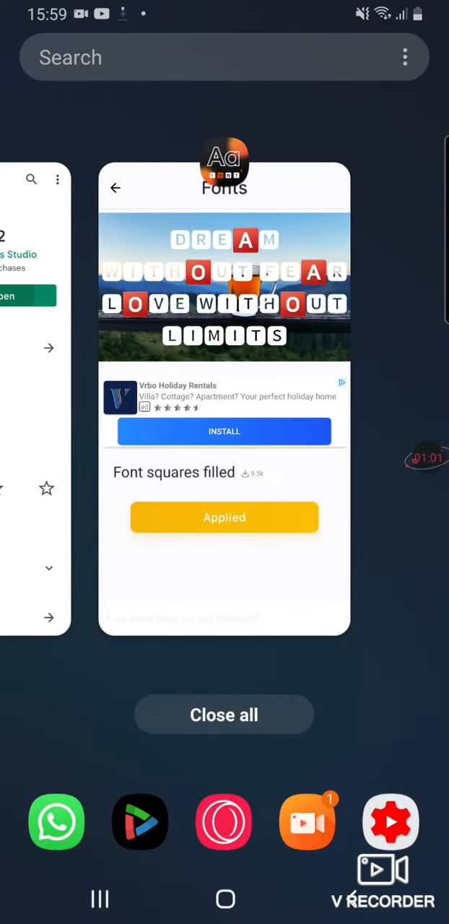
pyautogui.click(224, 57)
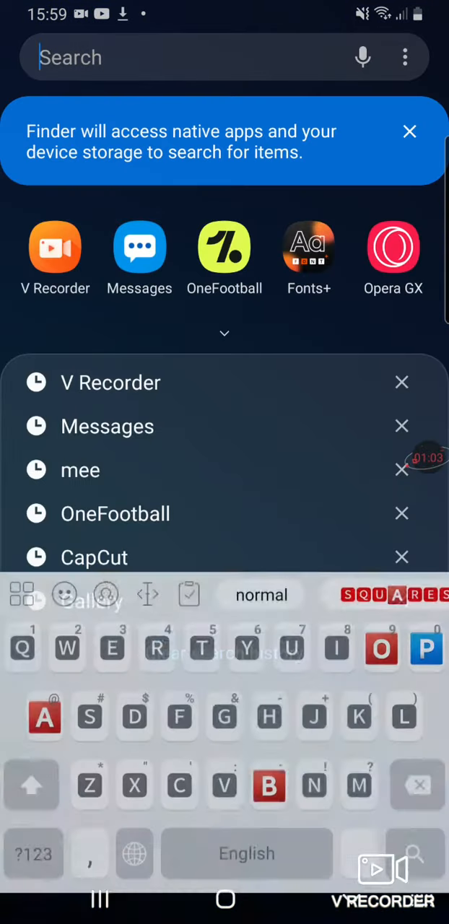